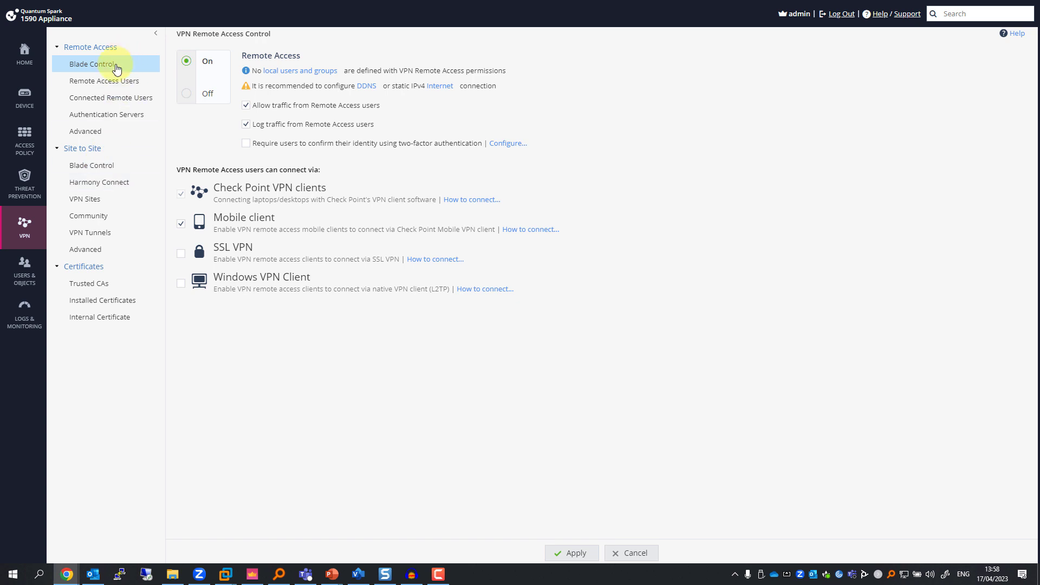
mouse_move(181, 288)
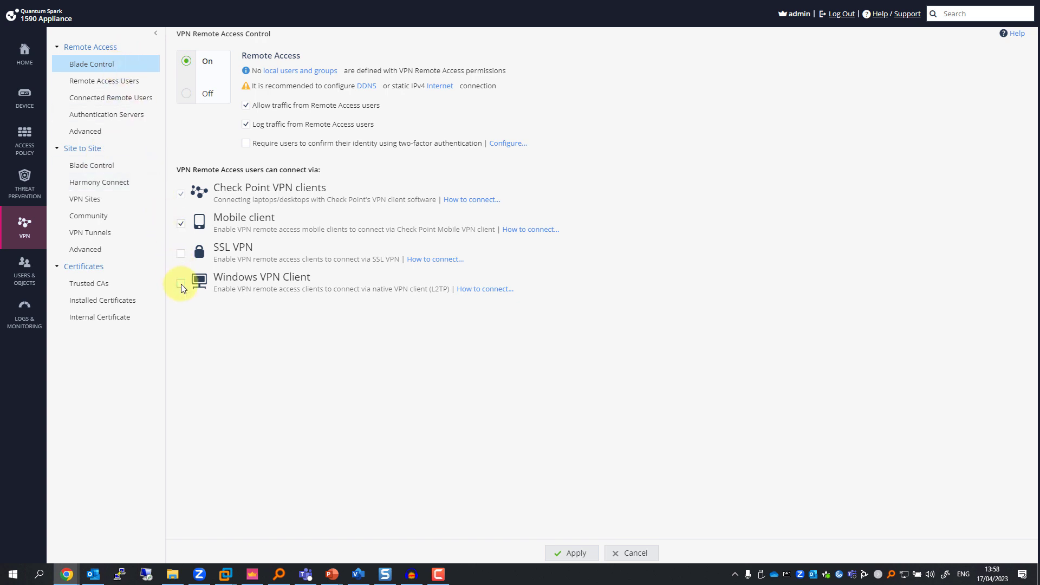
click(181, 282)
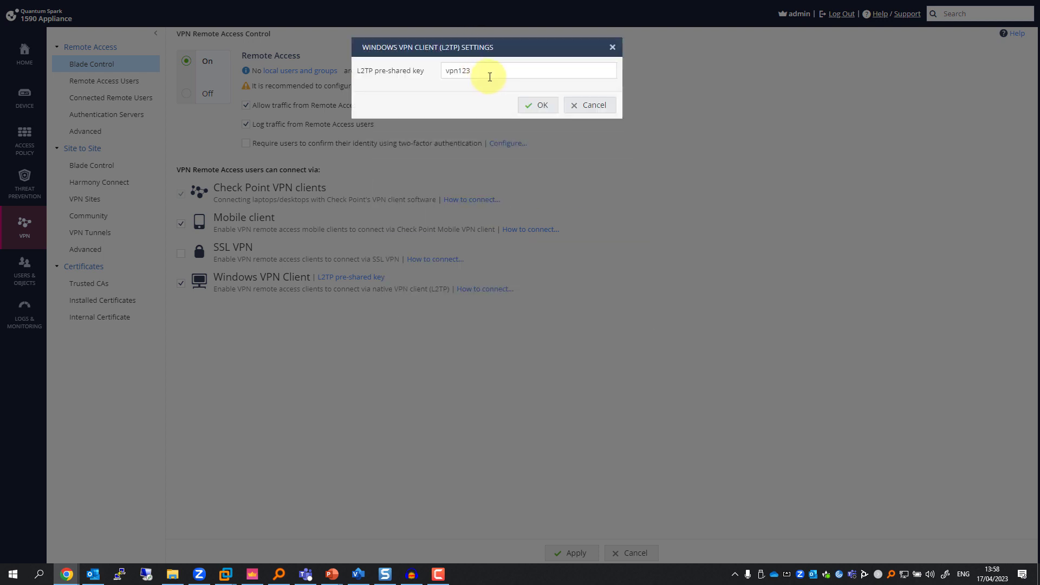
click(538, 105)
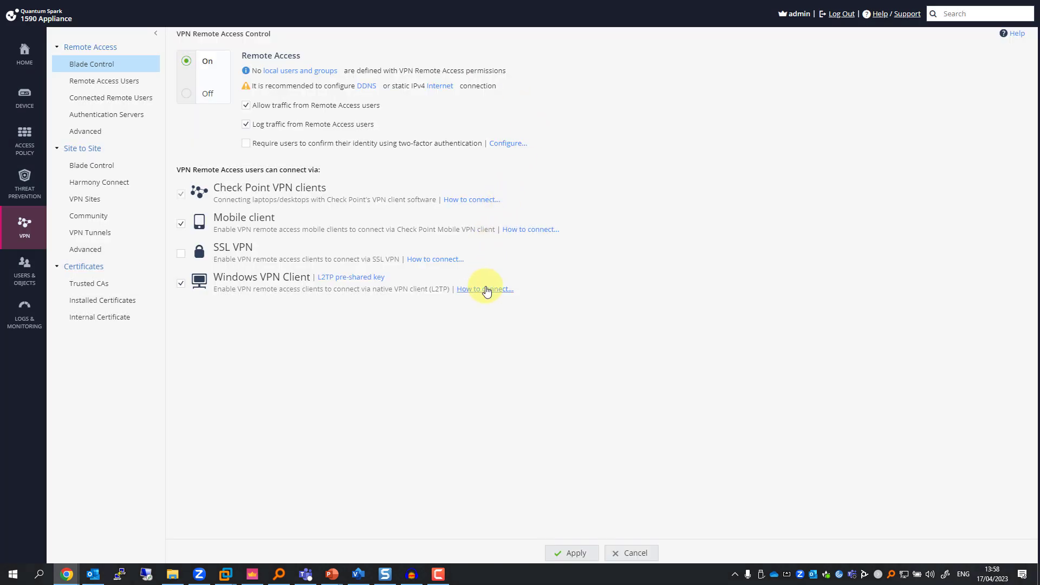
click(484, 289)
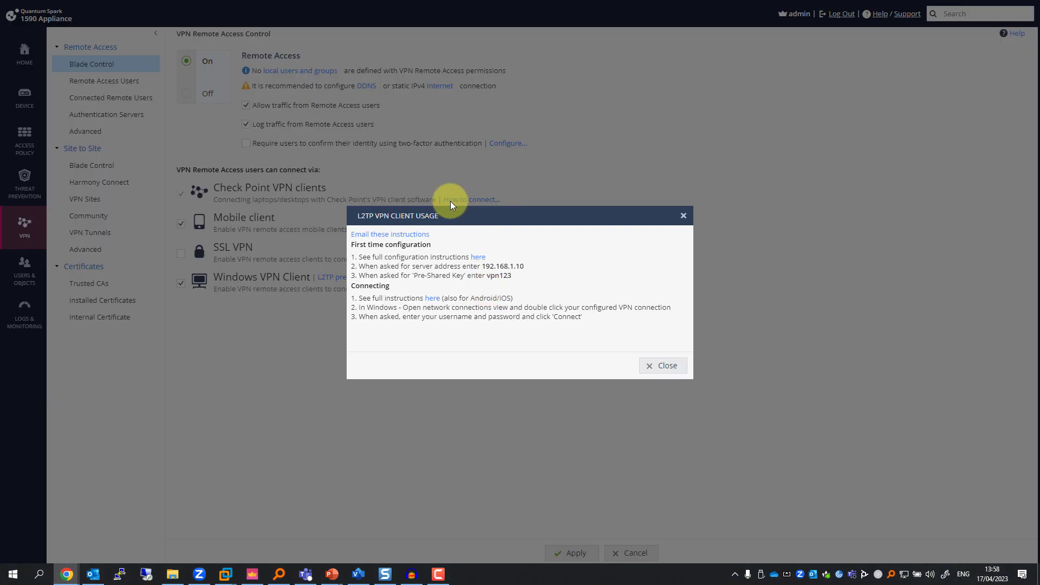
mouse_move(487, 265)
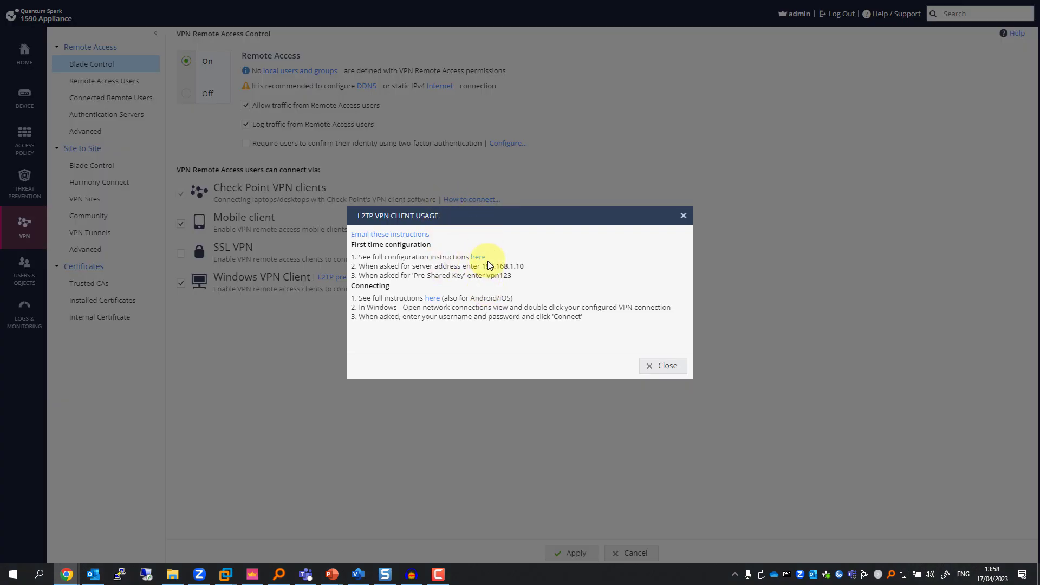
click(662, 365)
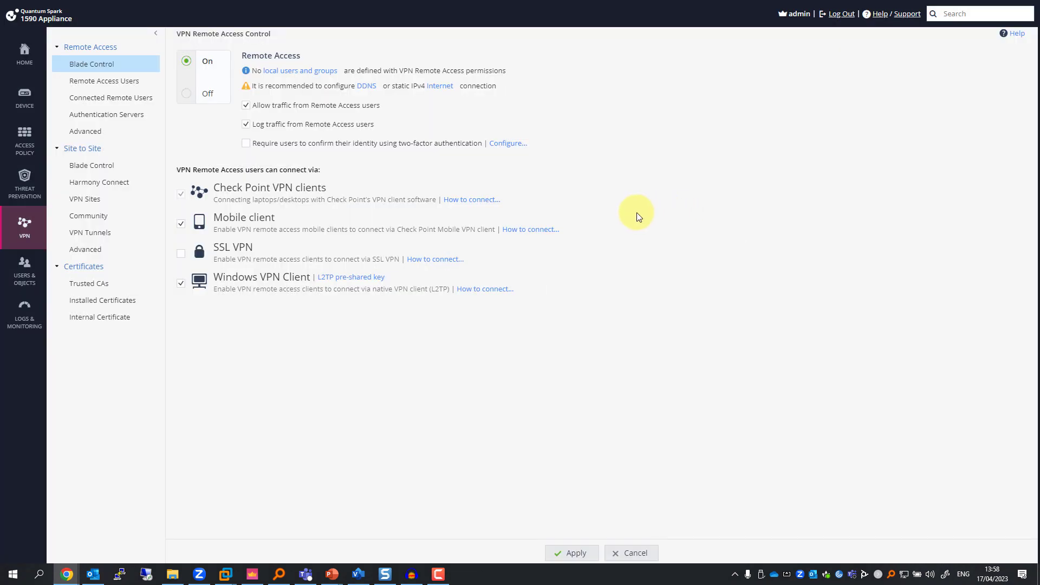
mouse_move(273, 194)
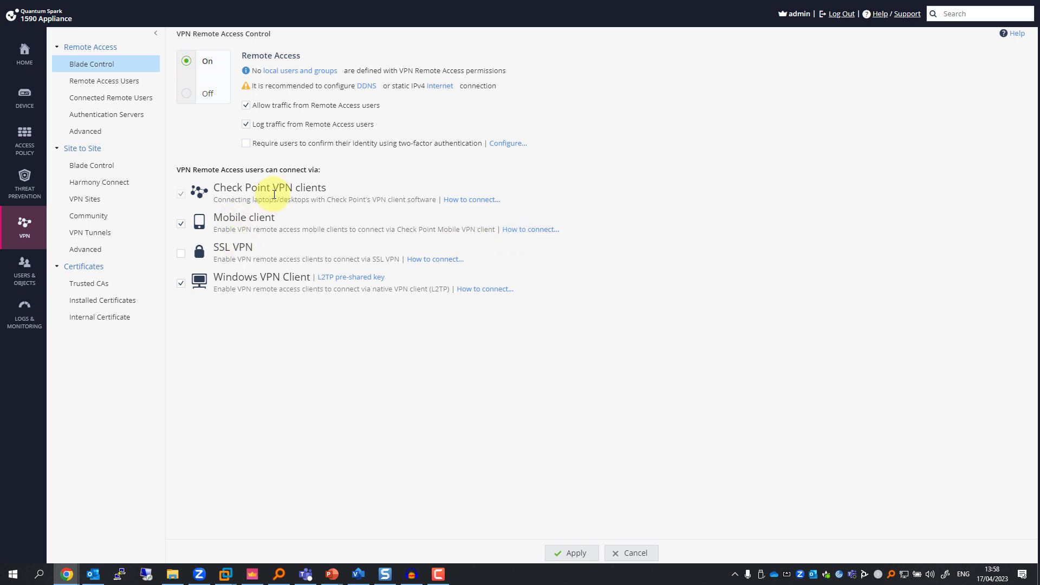
mouse_move(225, 250)
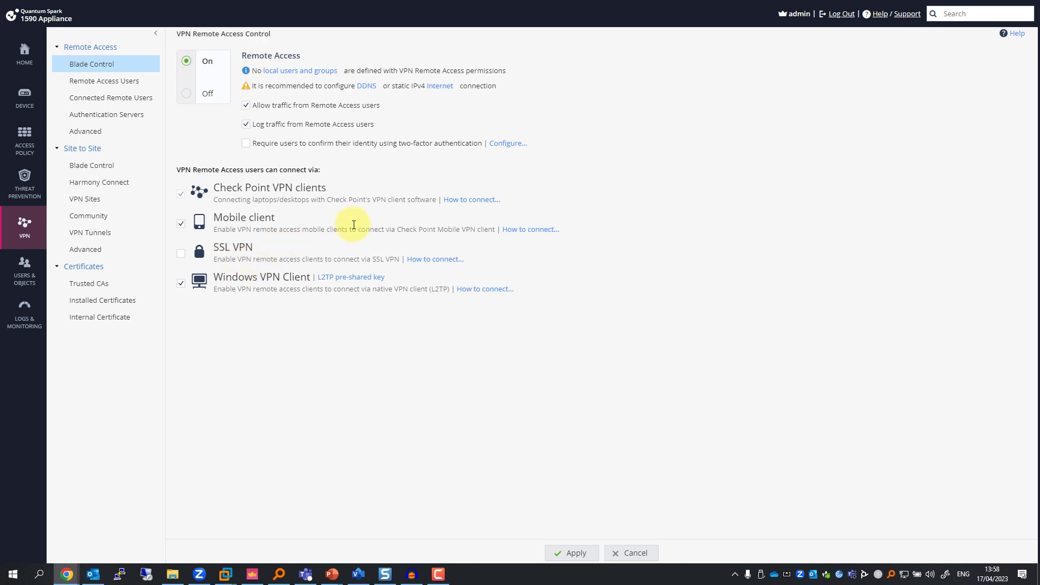
mouse_move(318, 190)
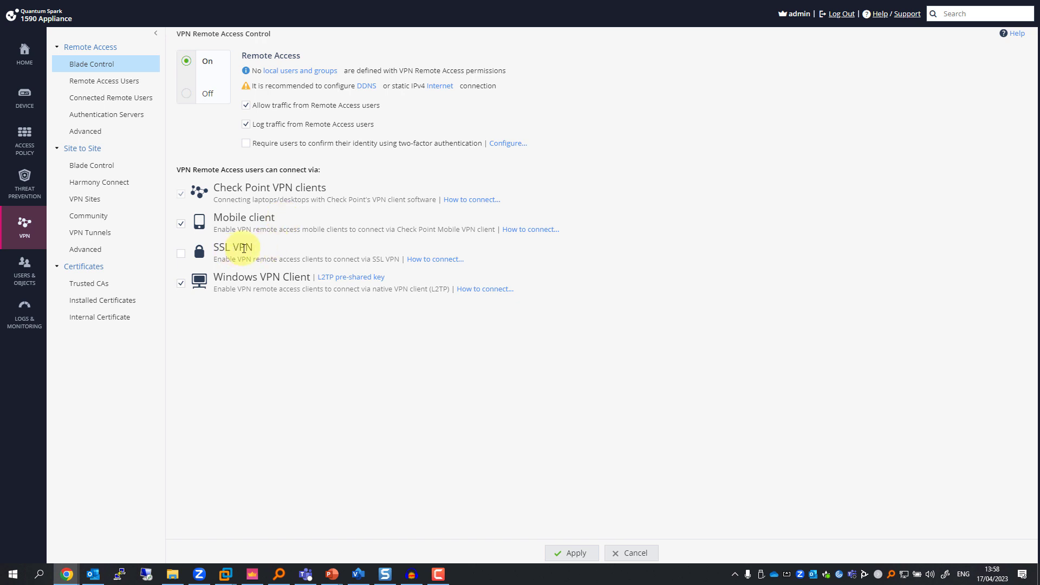
mouse_move(471, 200)
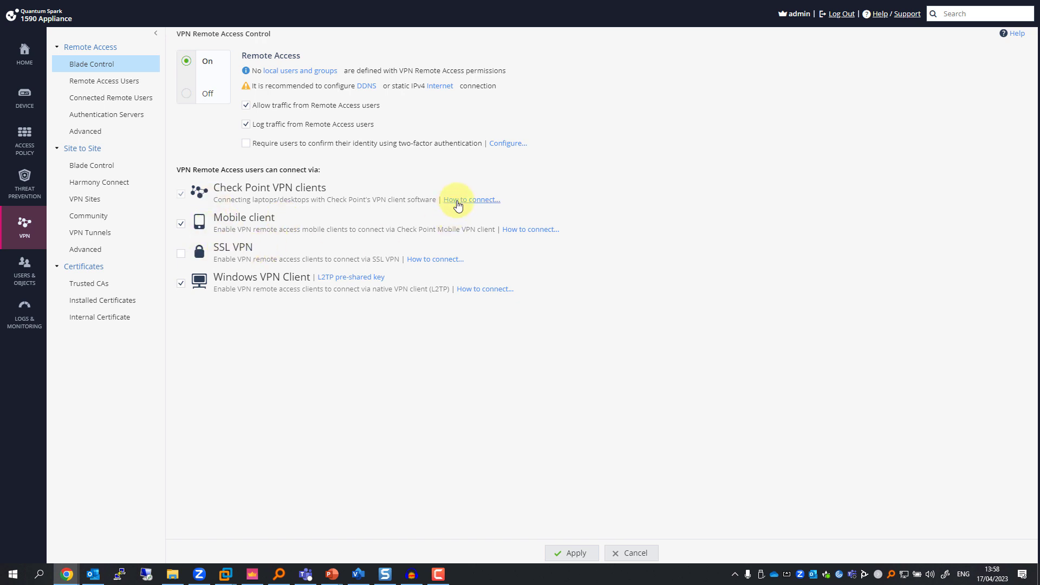
mouse_move(369, 329)
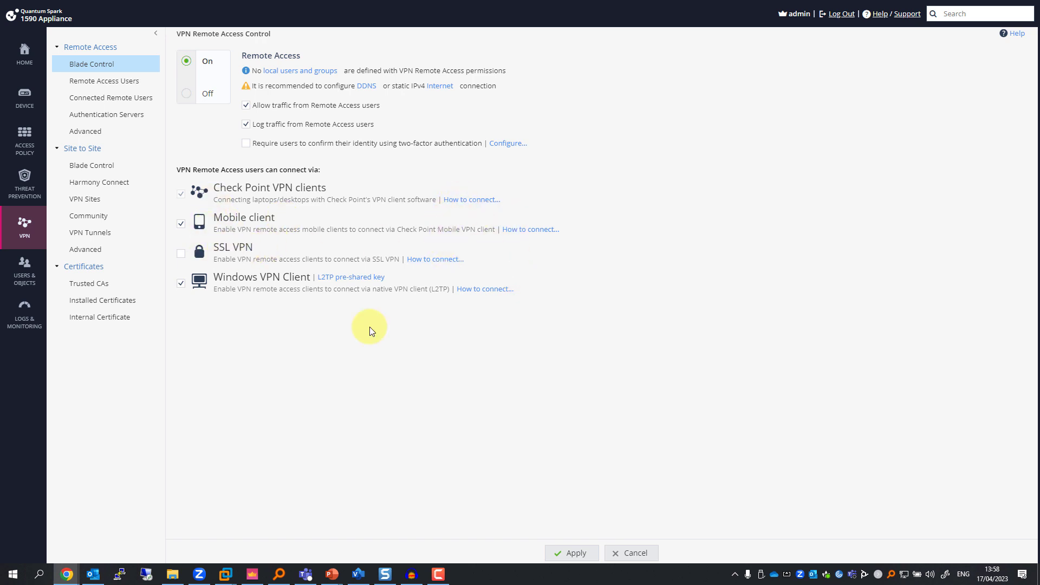
mouse_move(366, 324)
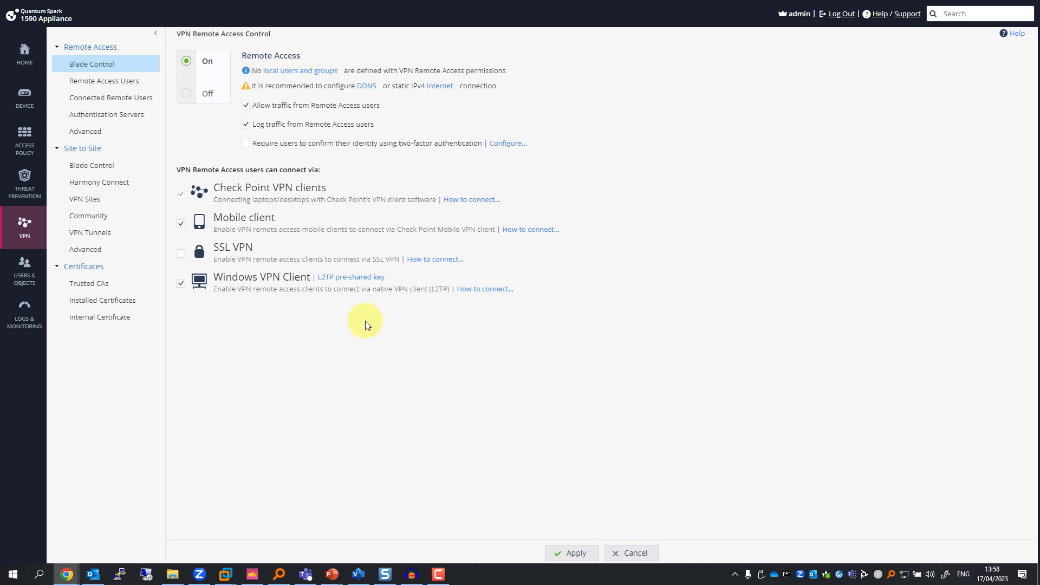
Start adding a new local user on the Remote Access Users page
click(104, 80)
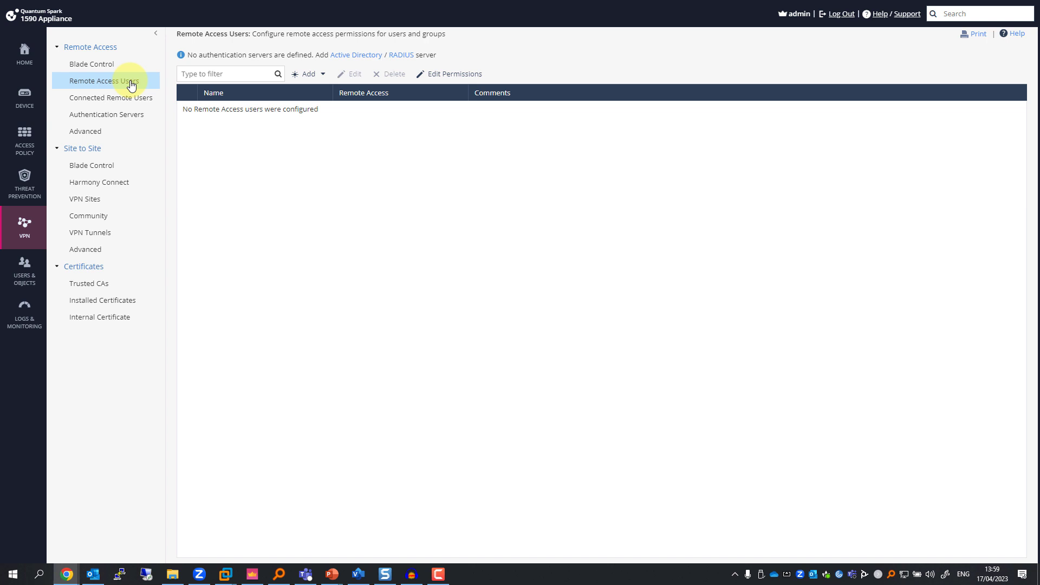
click(306, 73)
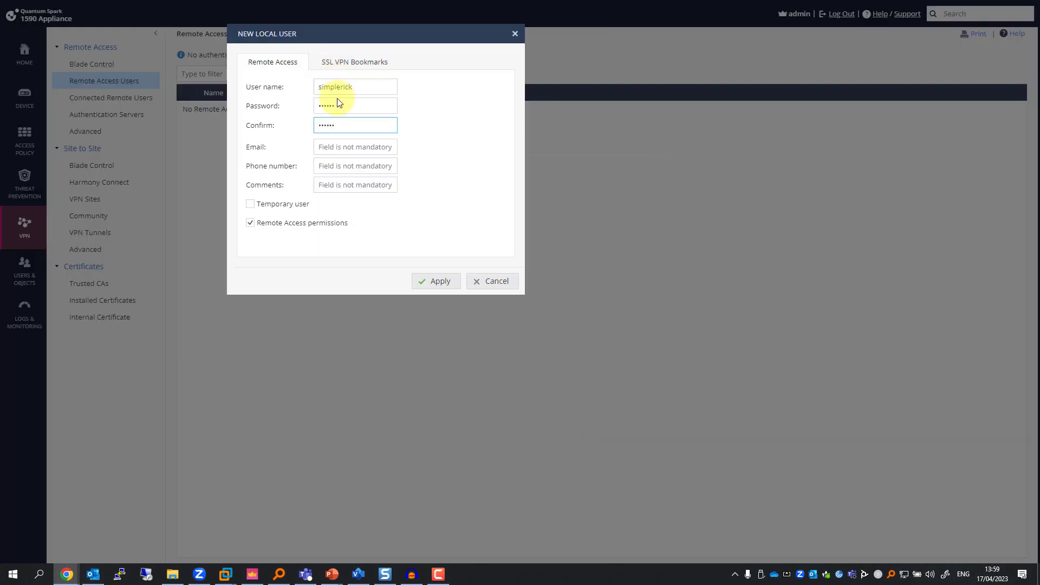
mouse_move(335, 164)
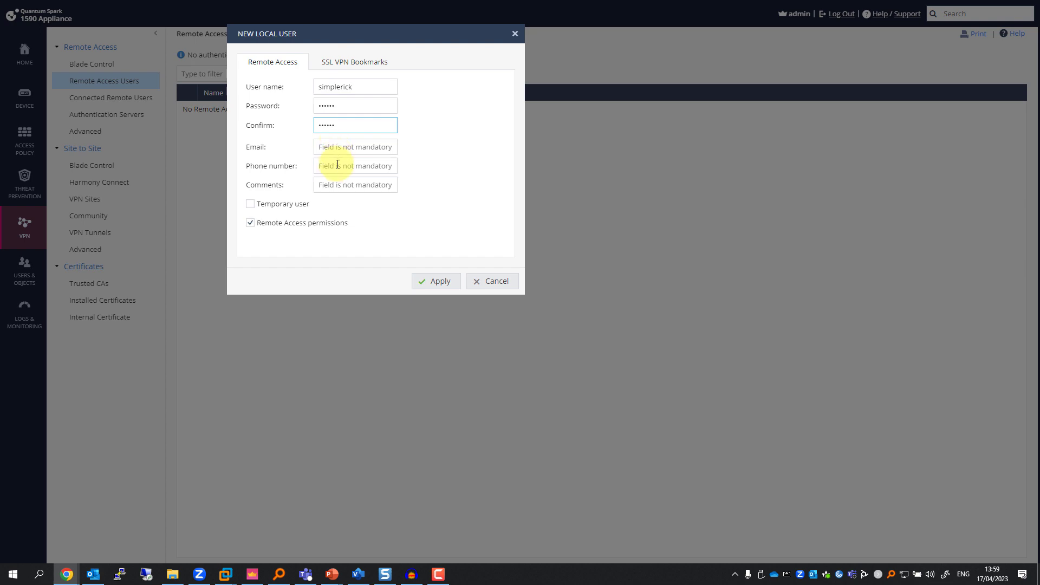
mouse_move(332, 232)
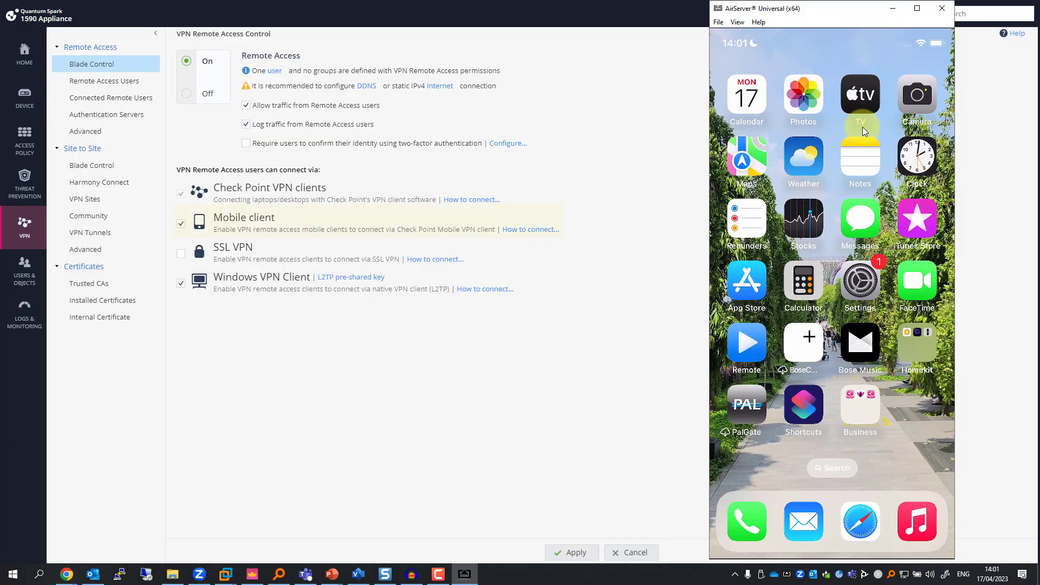
Log the phone's VPN client in as simplerick and list the connected remote users on the gateway
click(244, 217)
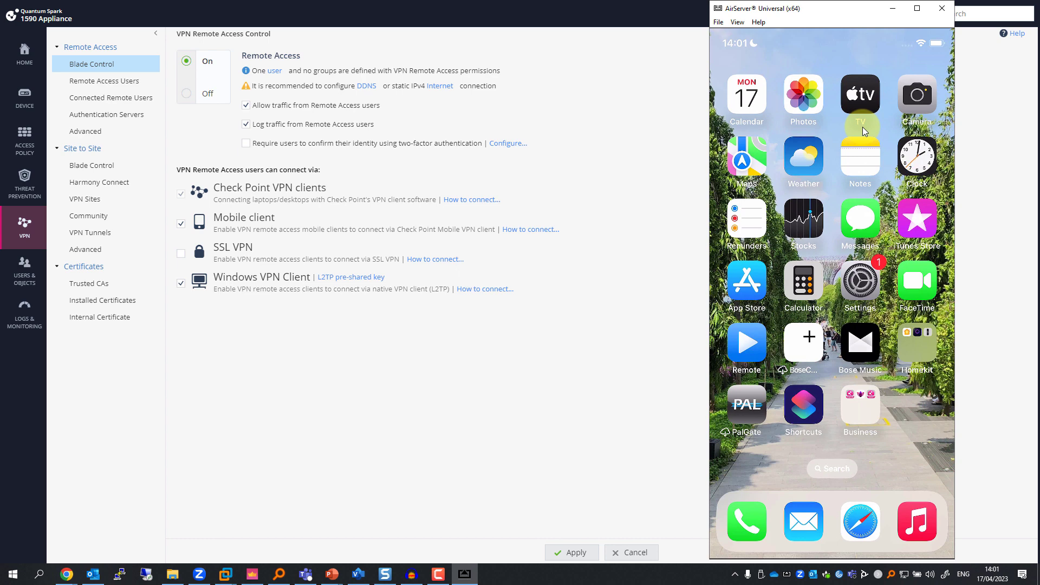
mouse_move(864, 131)
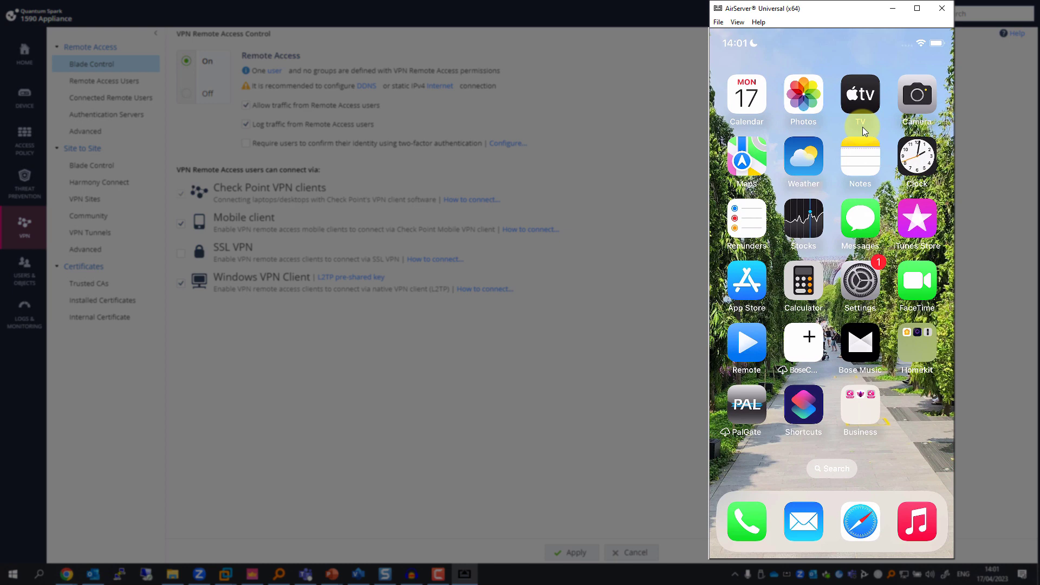
click(859, 409)
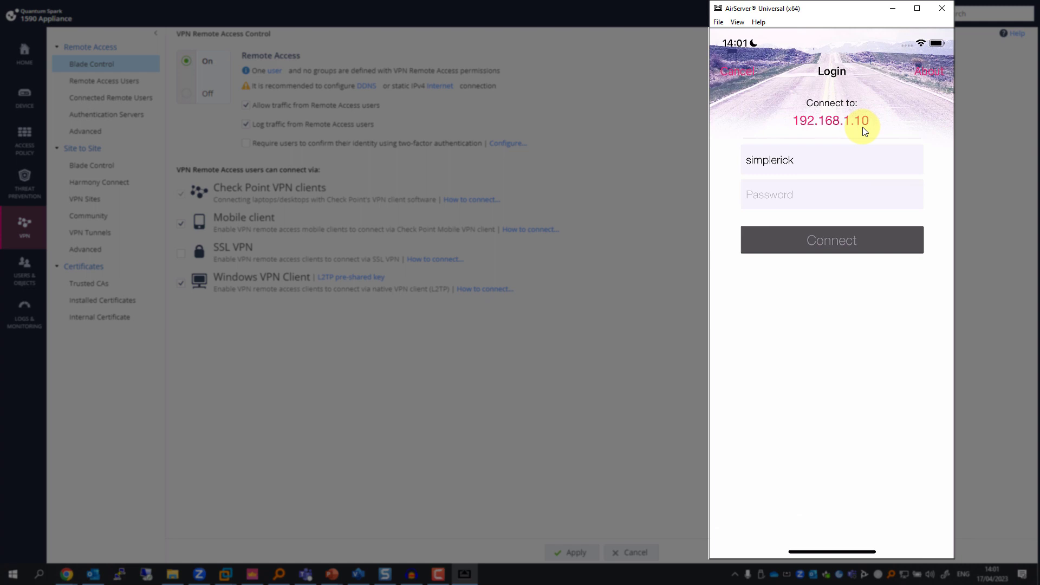
click(831, 240)
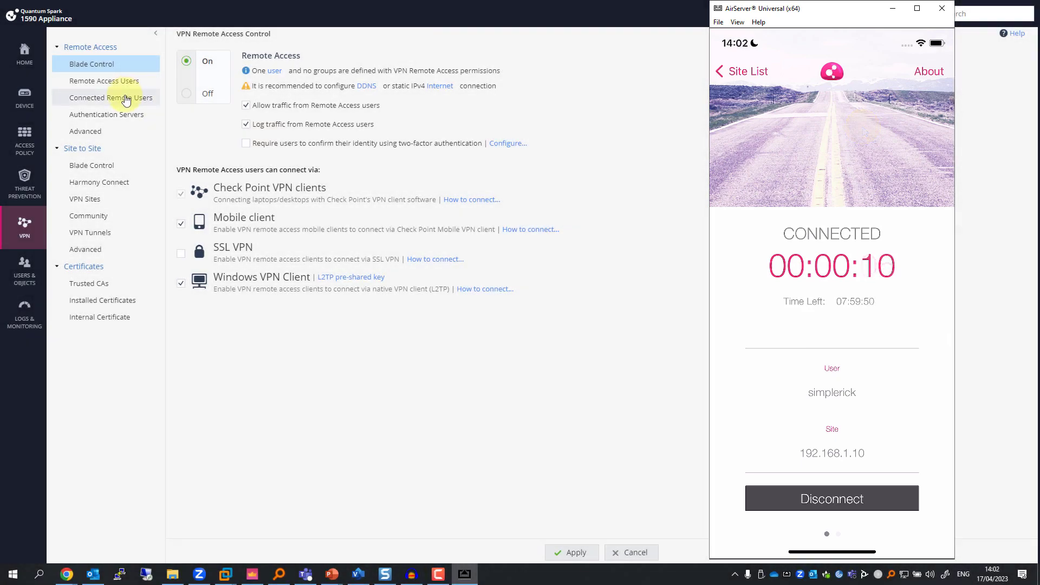
click(107, 98)
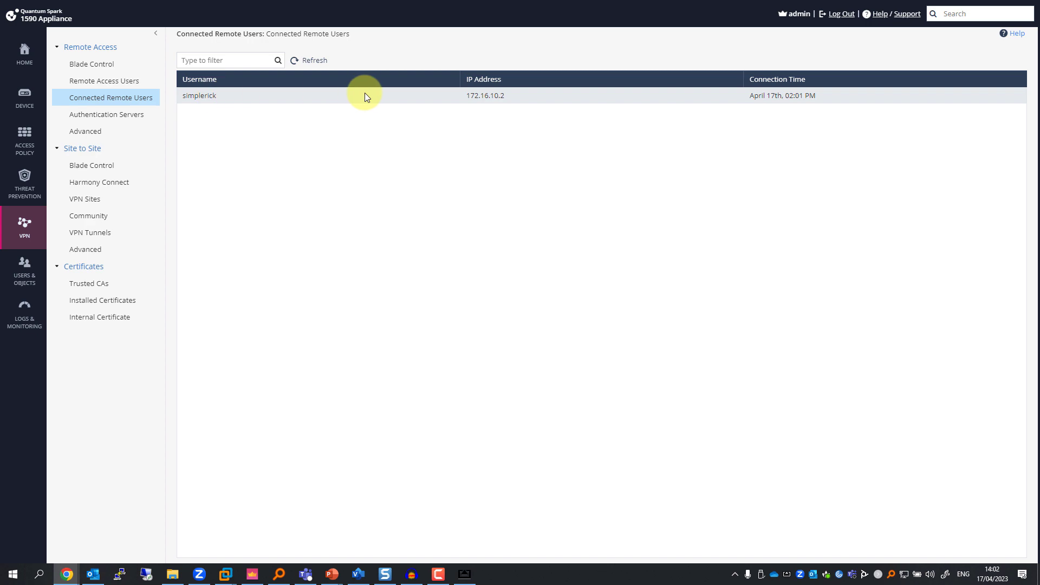
mouse_move(811, 96)
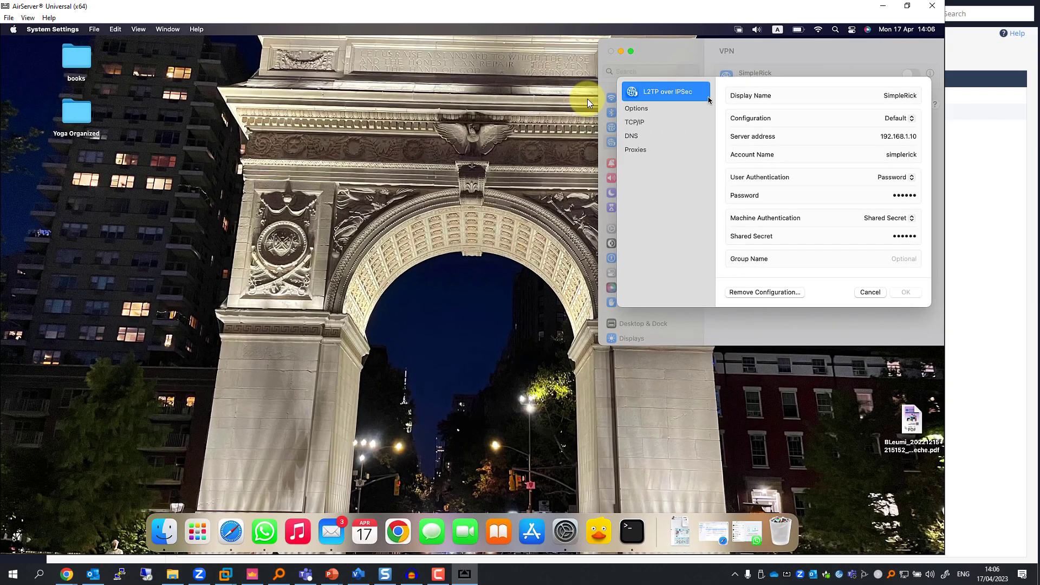
mouse_move(744, 92)
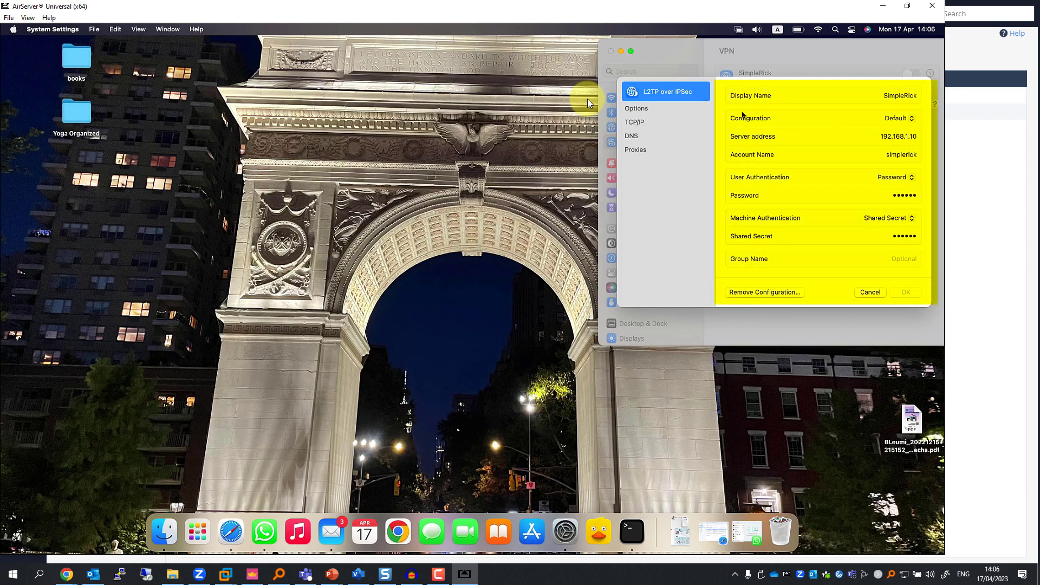
mouse_move(855, 135)
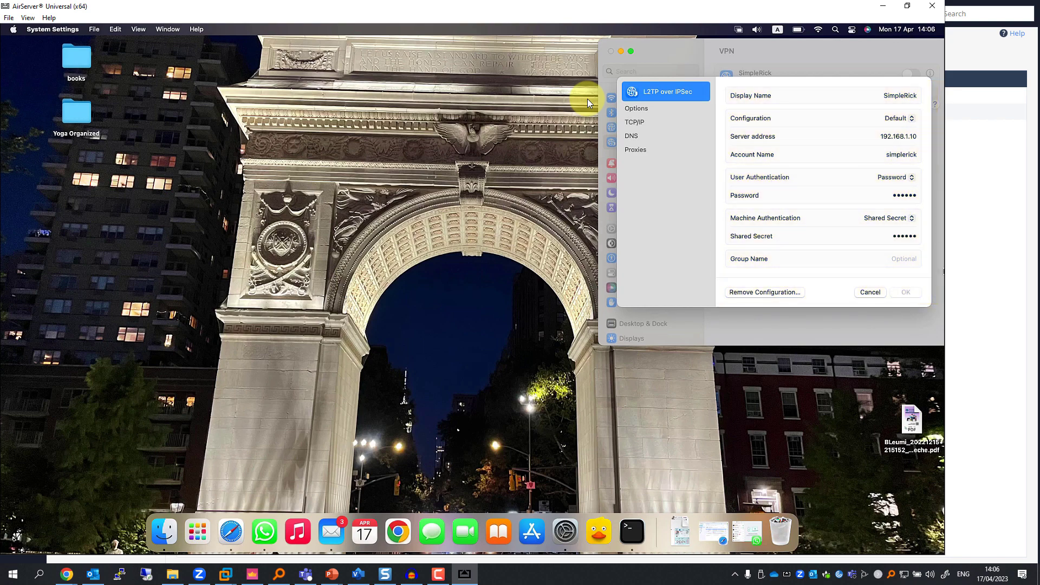
Close the Mac's SimpleRick L2TP settings and switch that VPN connection on
click(870, 292)
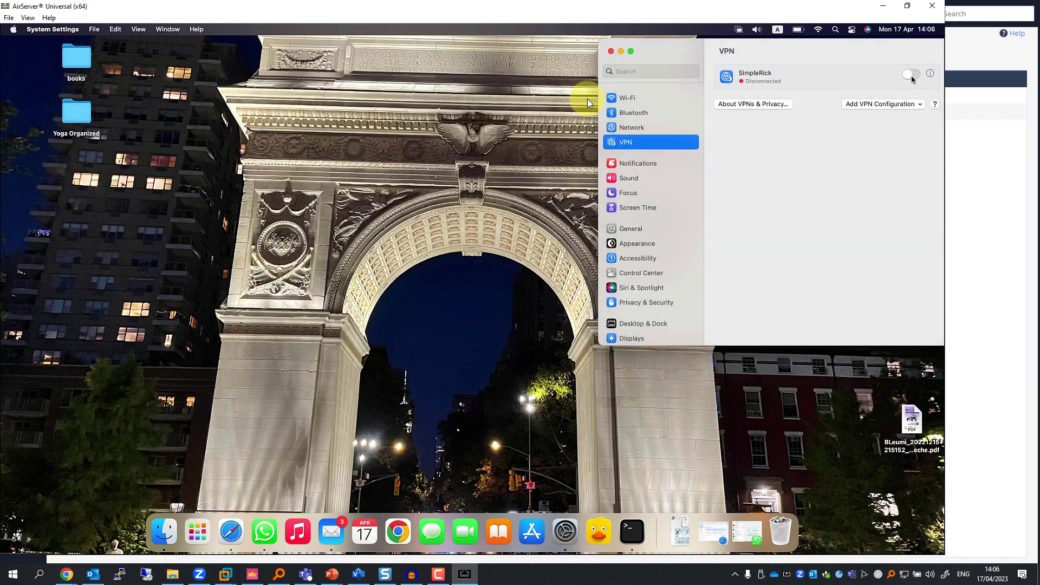
click(911, 74)
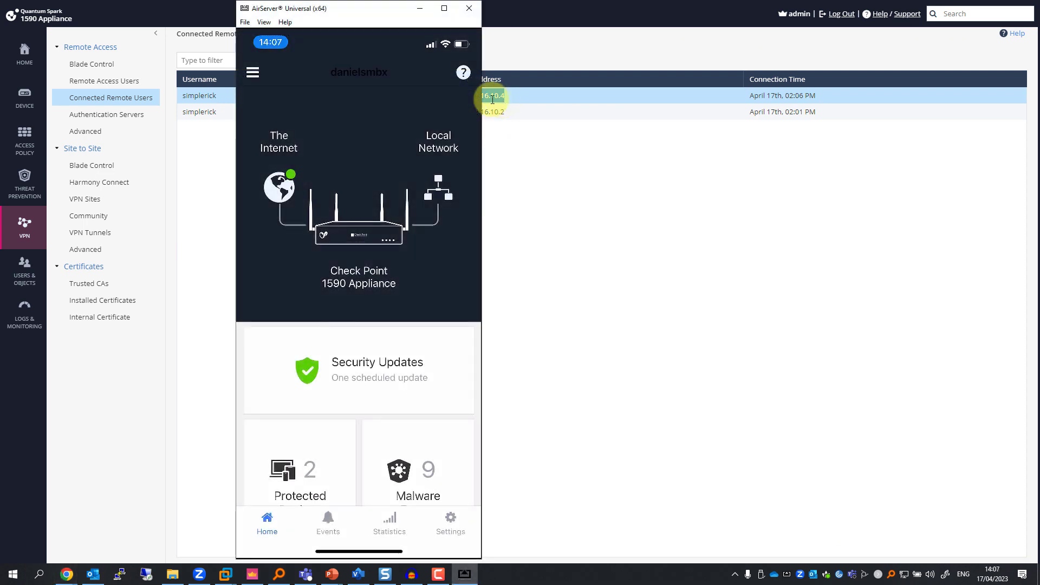
Show the phone app's VPN users list with both simplerick connections, 172.16.10.2 and 172.16.10.5
click(279, 188)
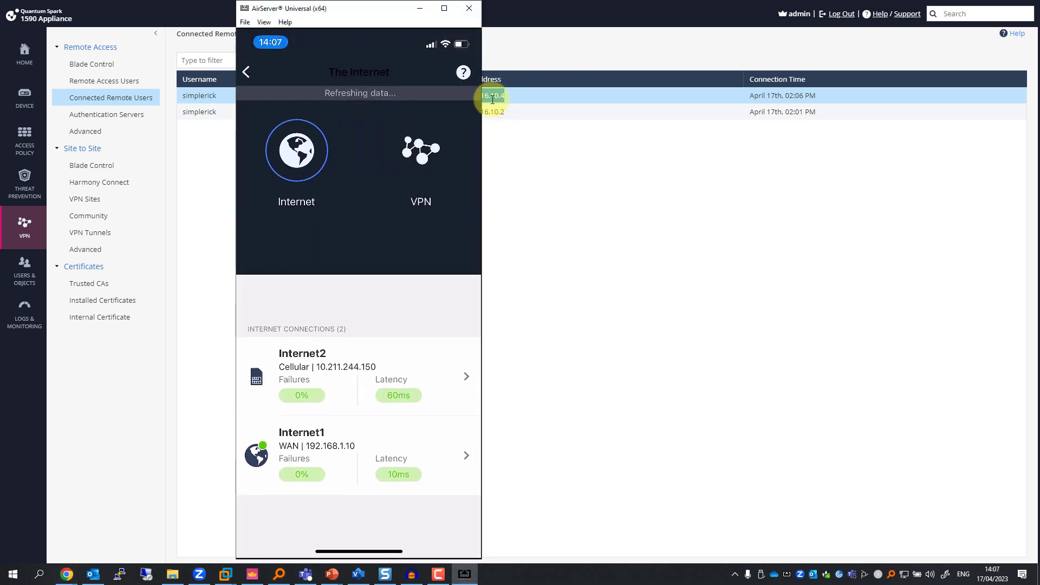
click(421, 149)
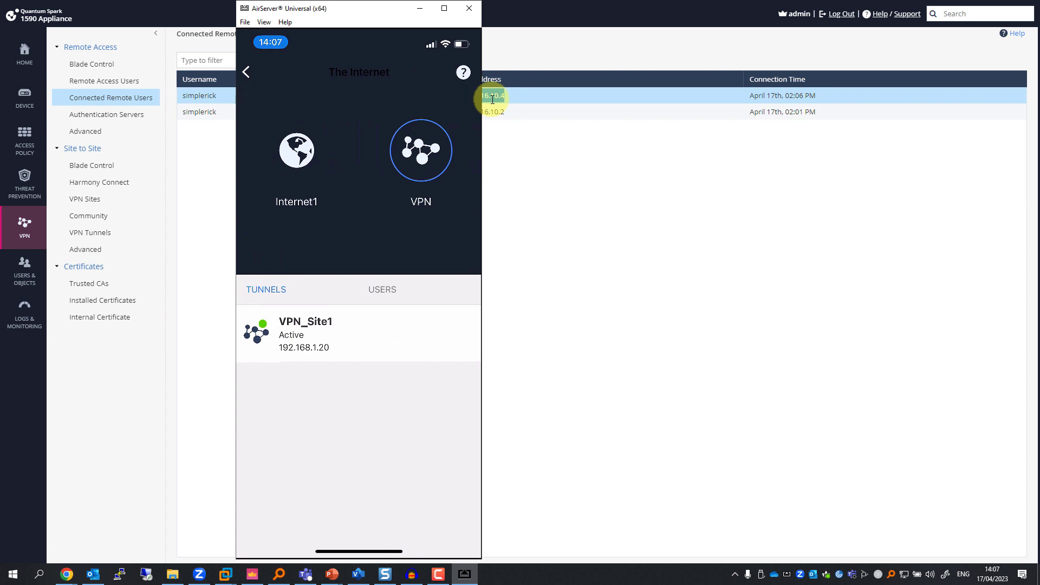
click(382, 289)
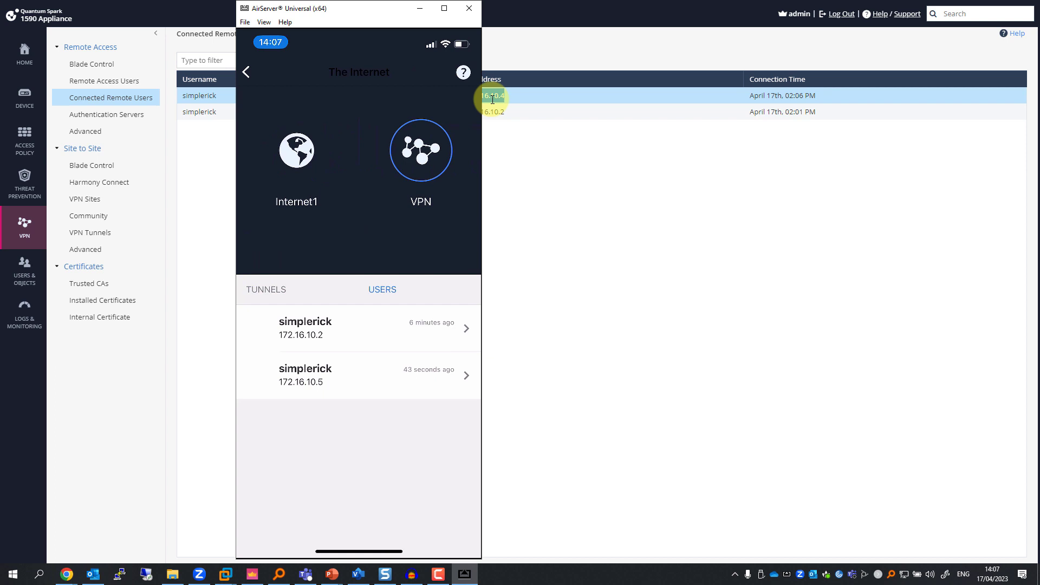
Show the VPN Tunnels monitor listing VPN_Site1 active with peer 192.168.1.20
click(90, 216)
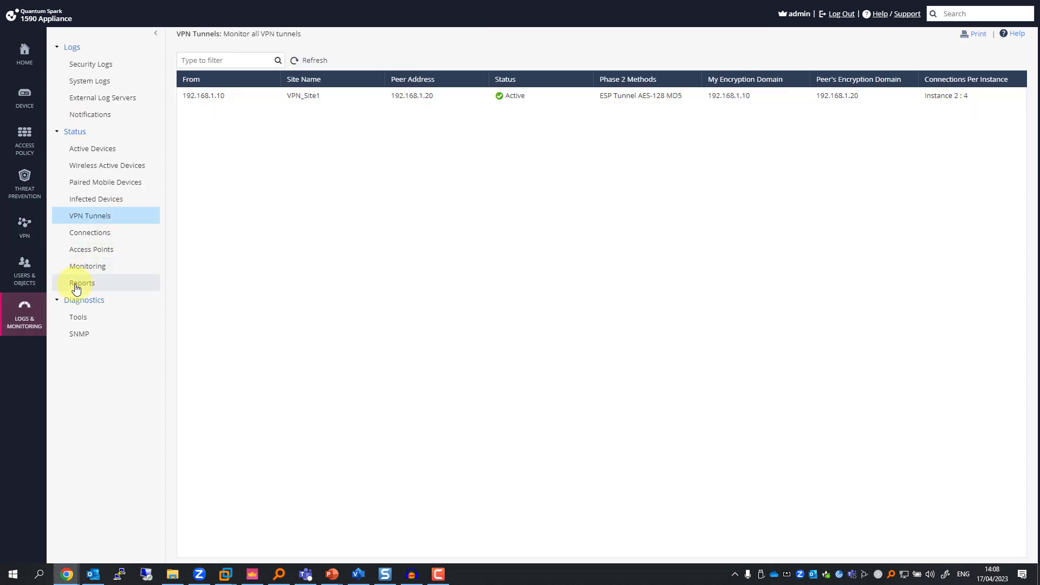
mouse_move(243, 153)
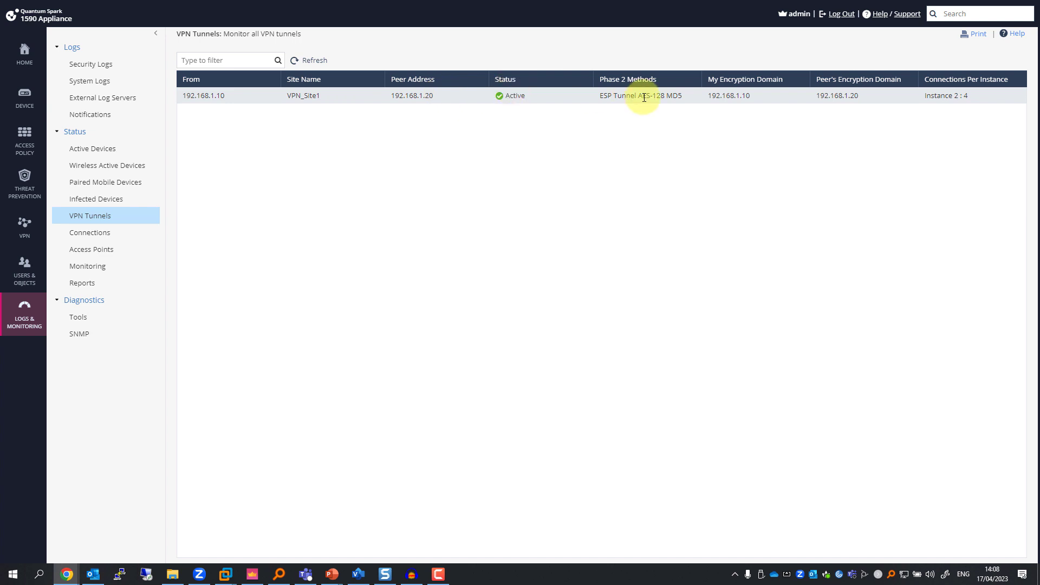
mouse_move(728, 95)
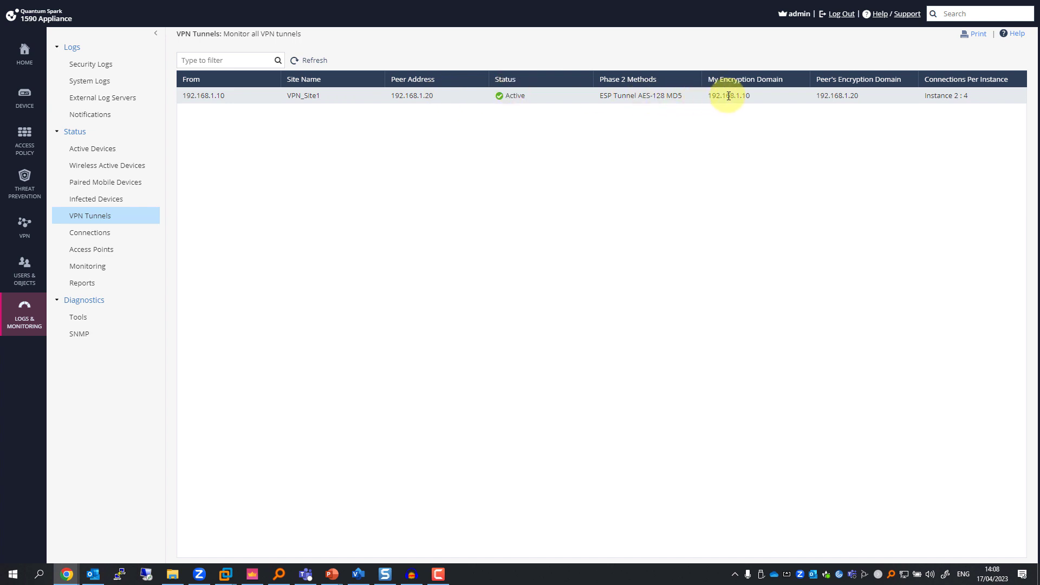
Review connected remote users, then show the Add choices for new users or groups on Remote Access Users
click(24, 226)
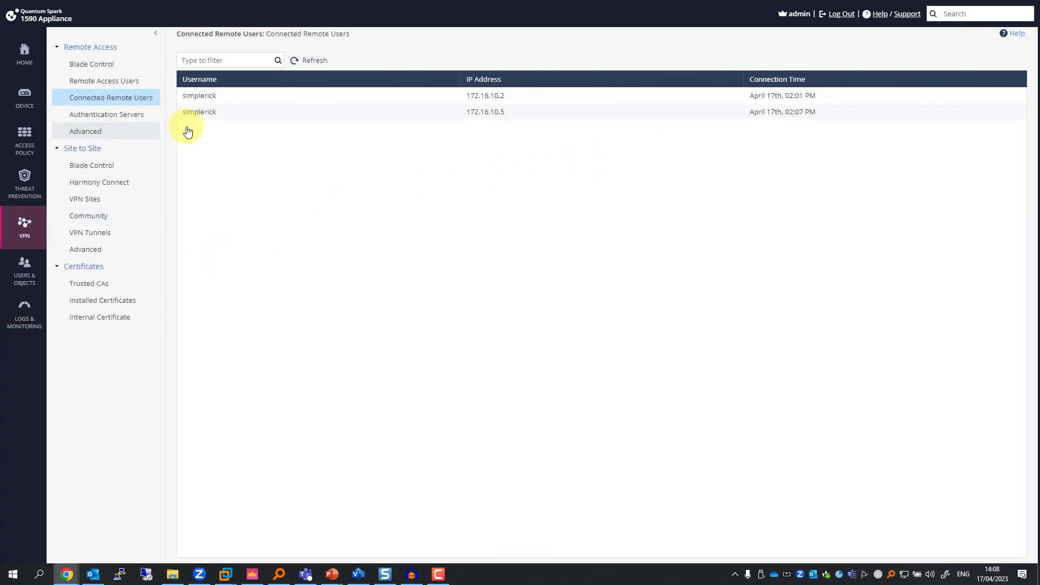
mouse_move(246, 177)
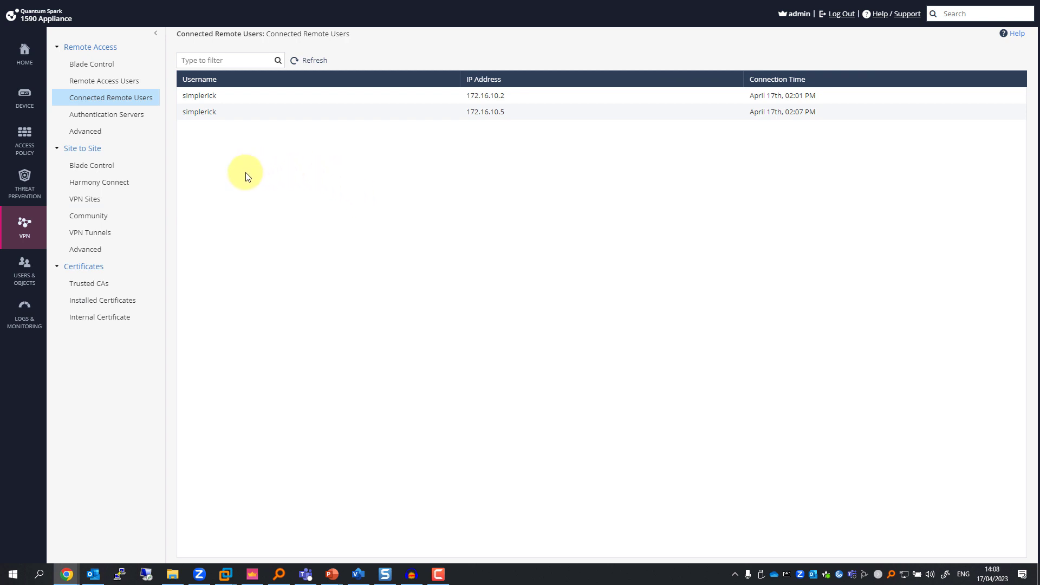
mouse_move(150, 98)
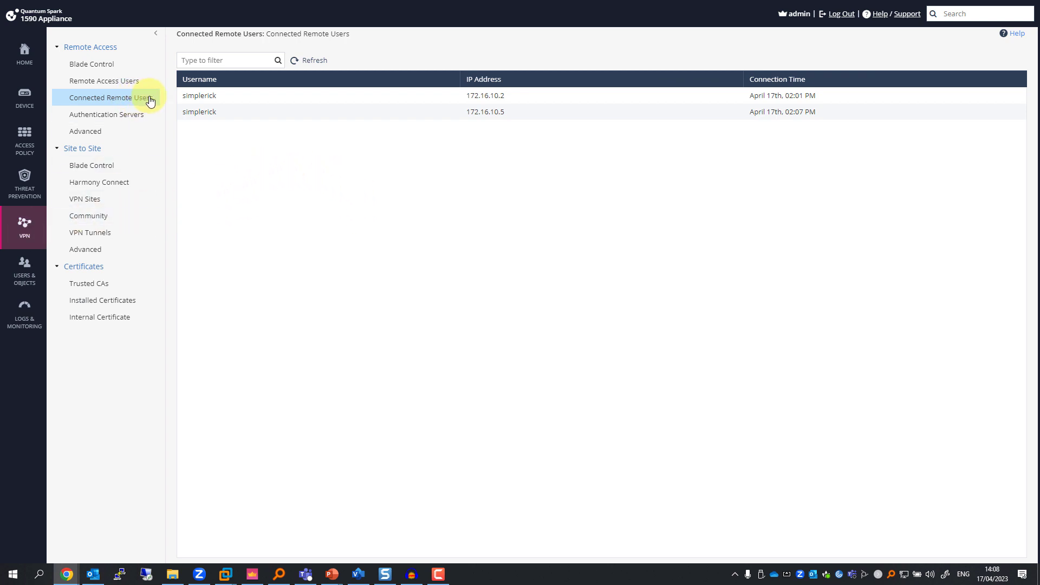
click(104, 80)
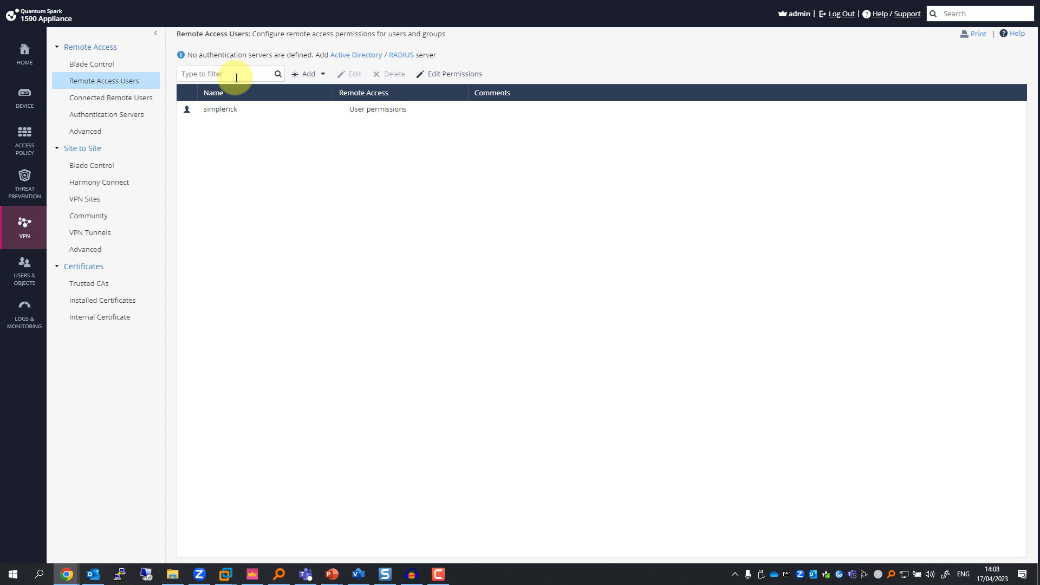
click(306, 74)
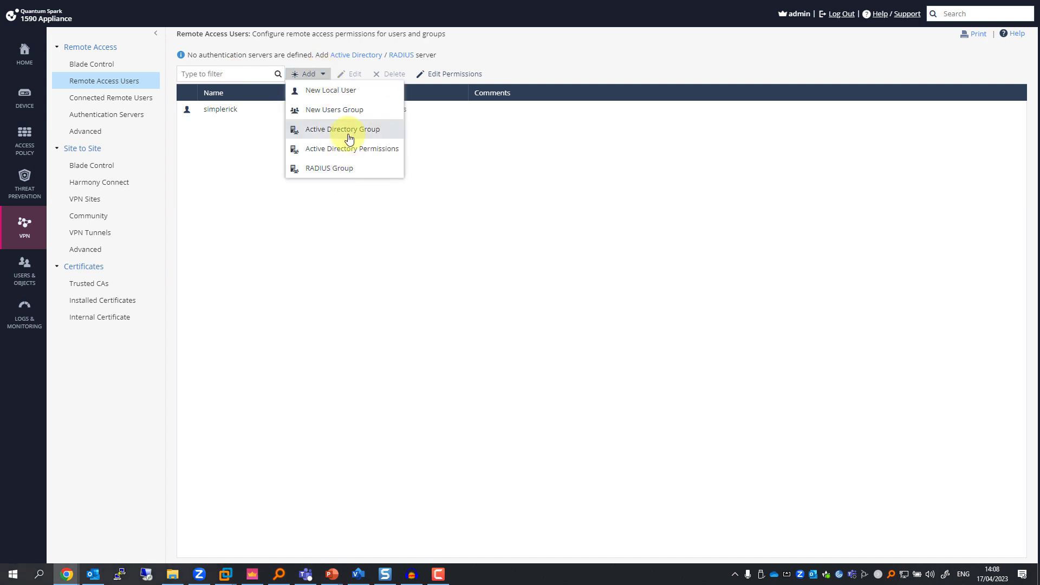
mouse_move(359, 134)
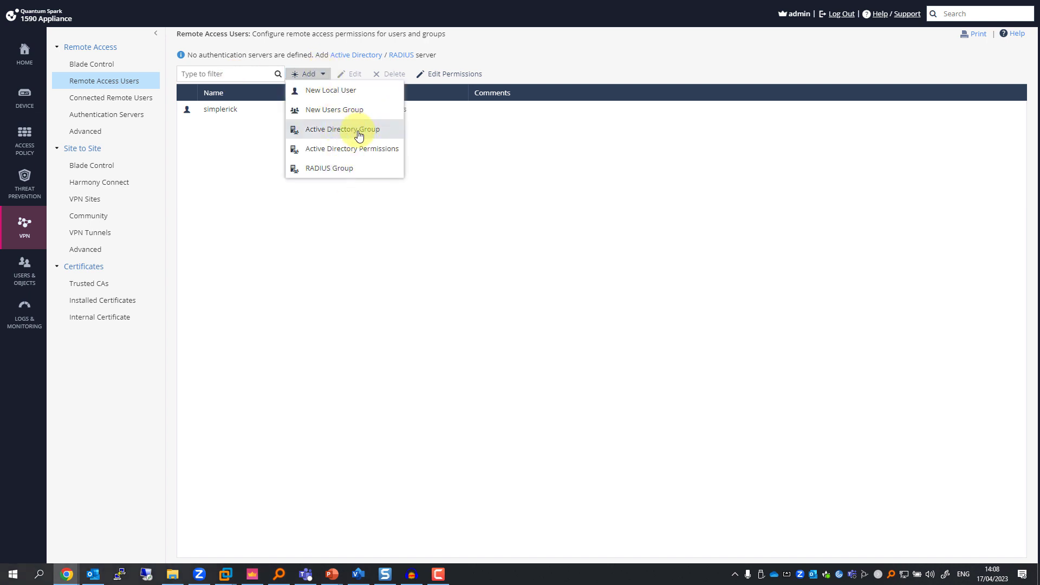